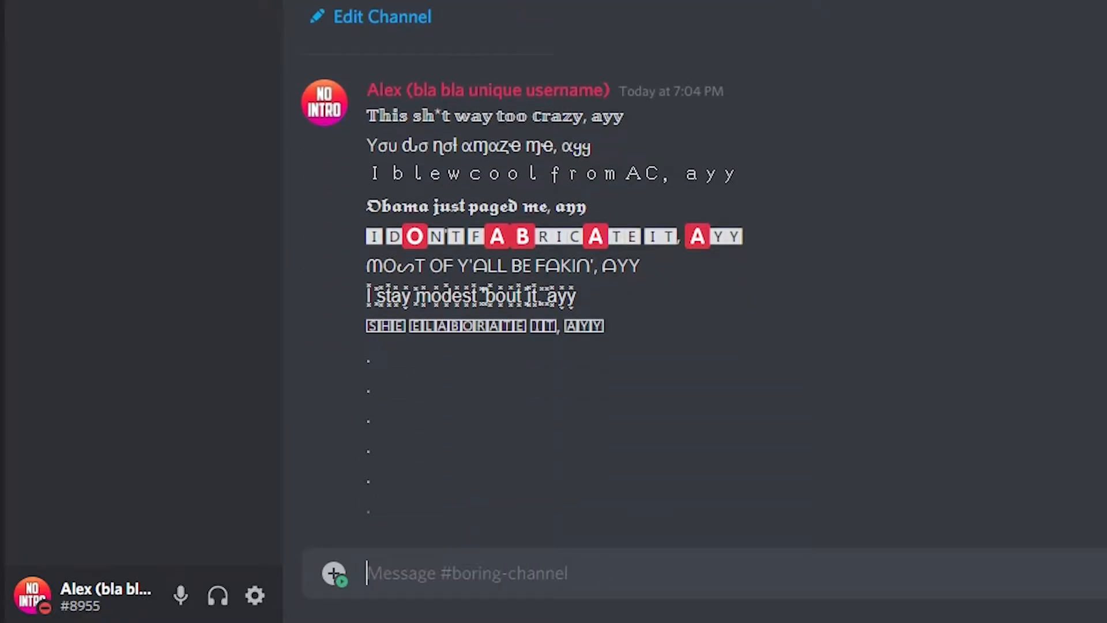
Step: Leave the Discord chat and bring up the LingoJam Discord Fonts page in Chrome
click(126, 611)
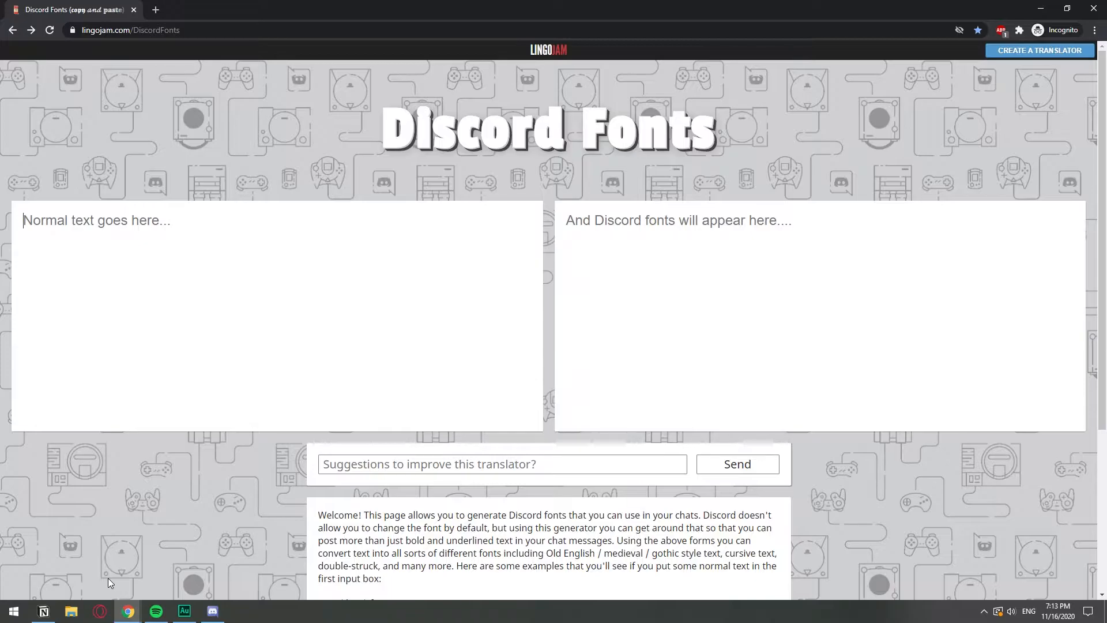
Step: Enter 'Please subscribe' as the normal text to generate its decorative font variants
text(Please subsc)
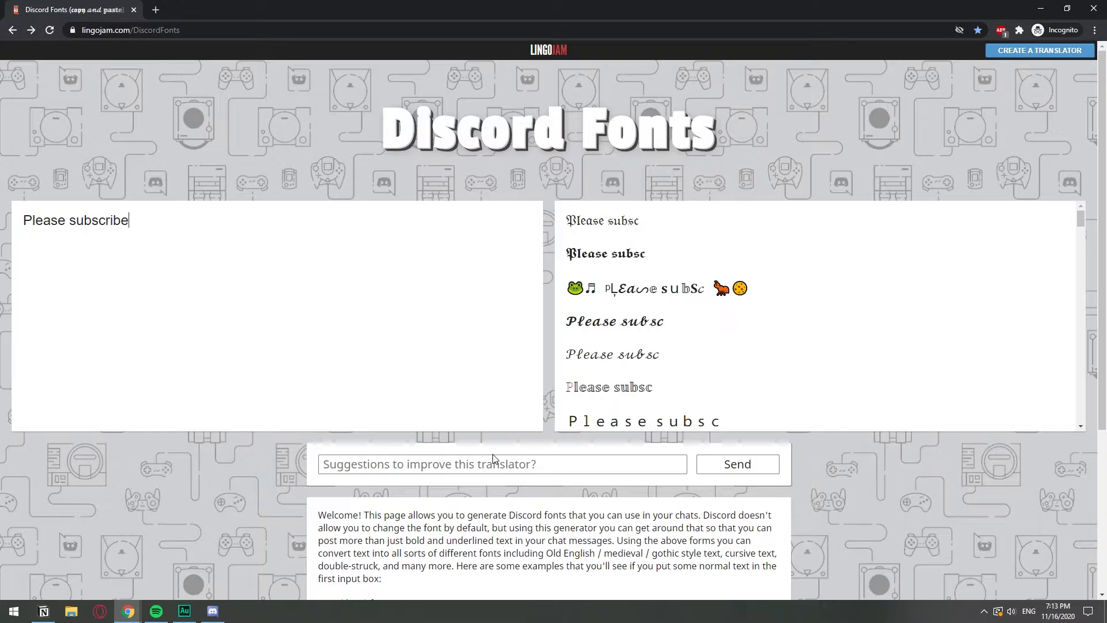
text(ribe)
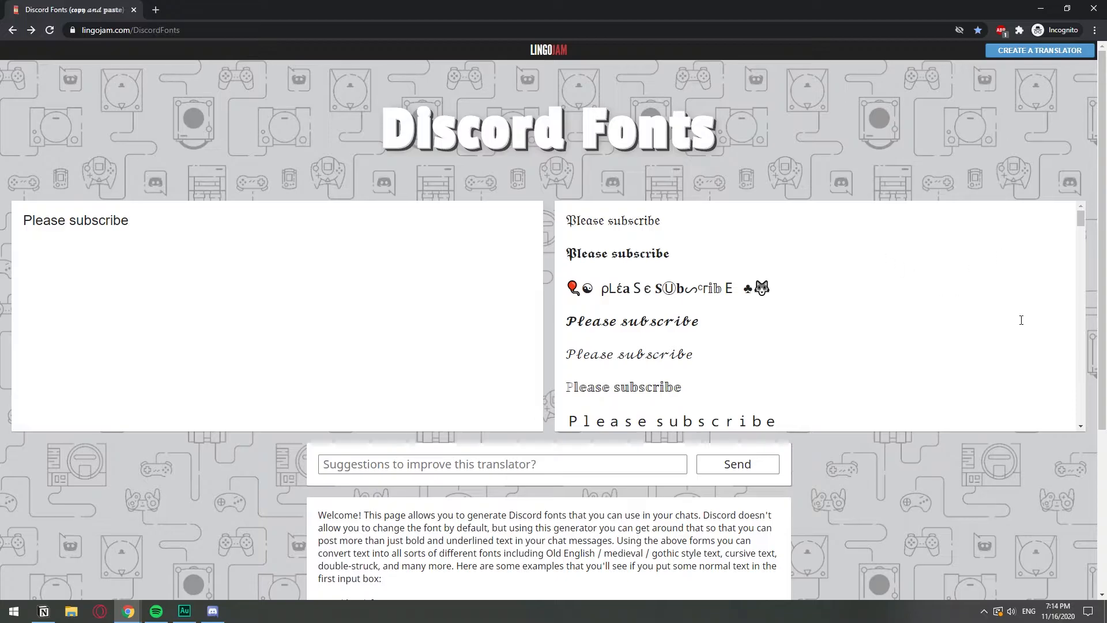
mouse_move(1014, 276)
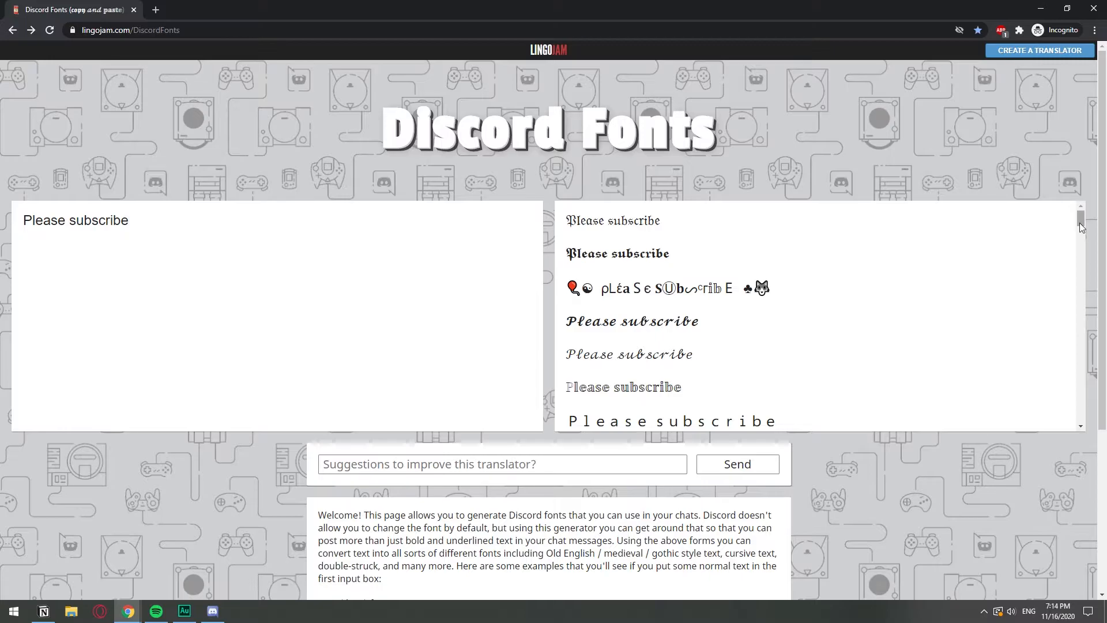
scroll(down, 3)
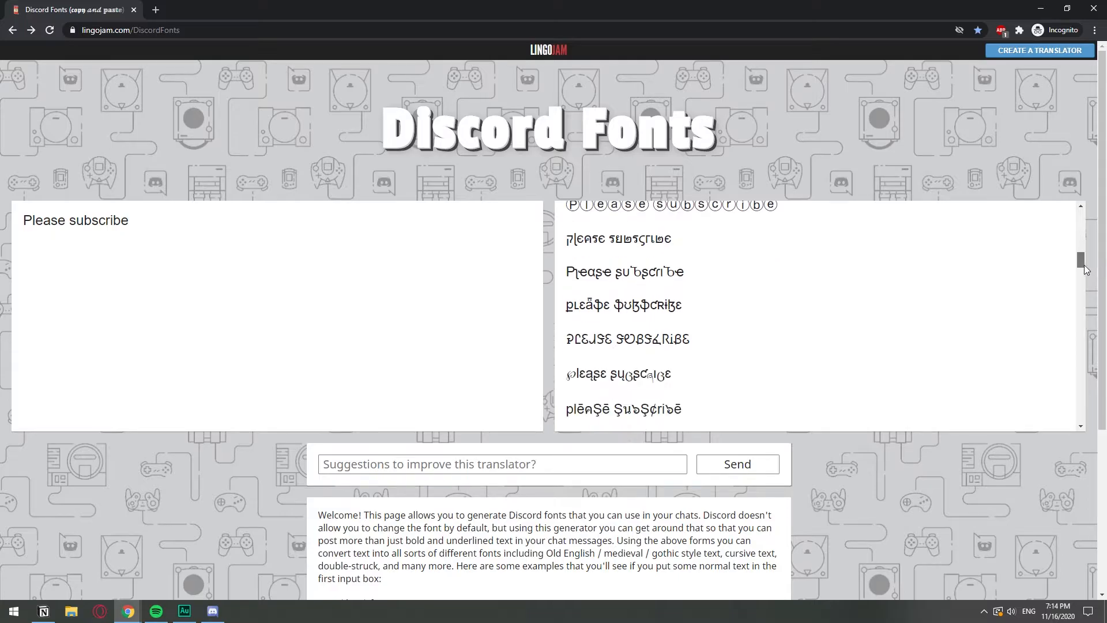
scroll(down, 3)
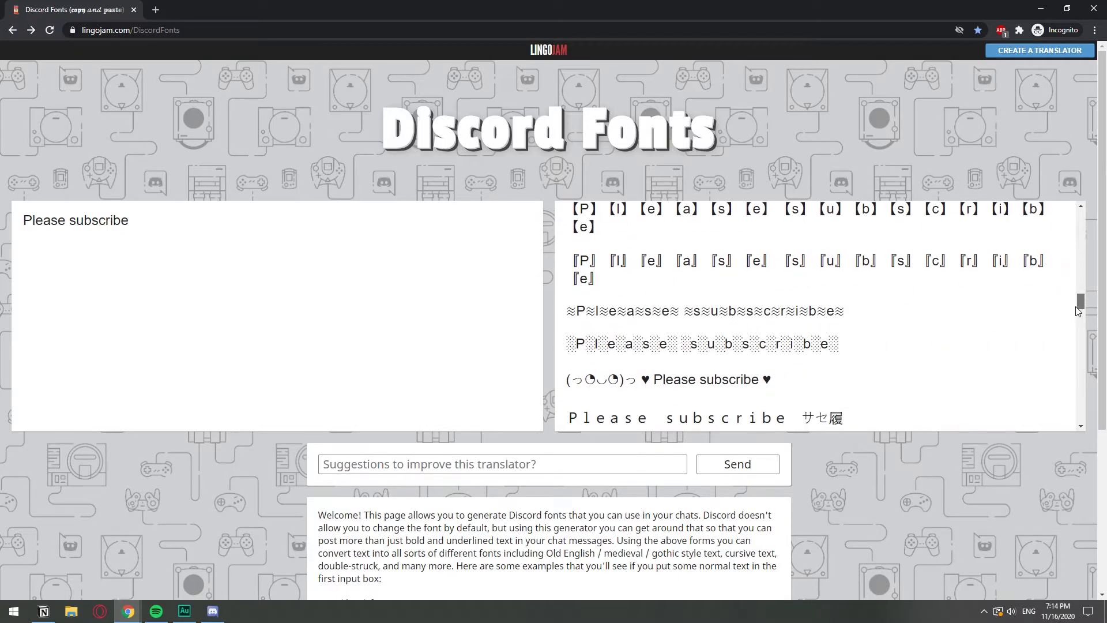
scroll(down, 3)
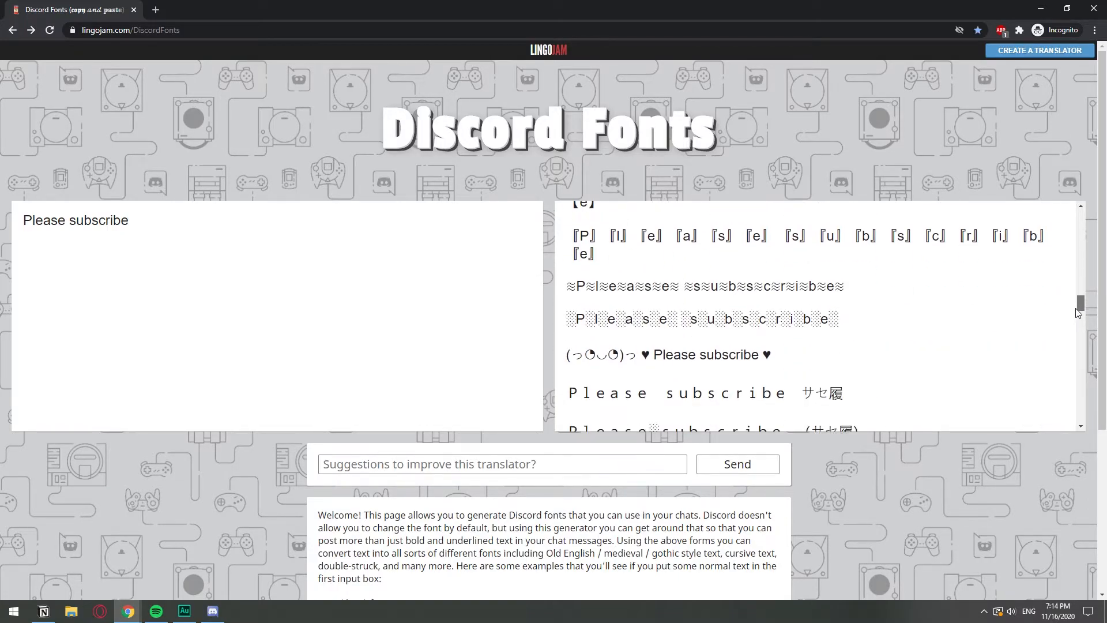
scroll(down, 3)
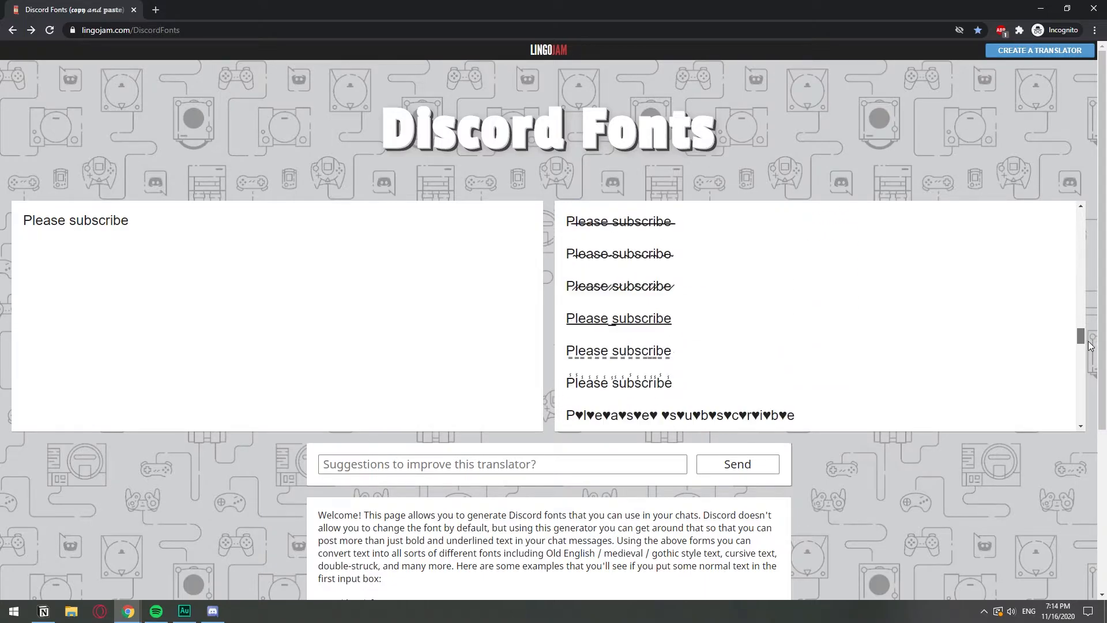
scroll(down, 3)
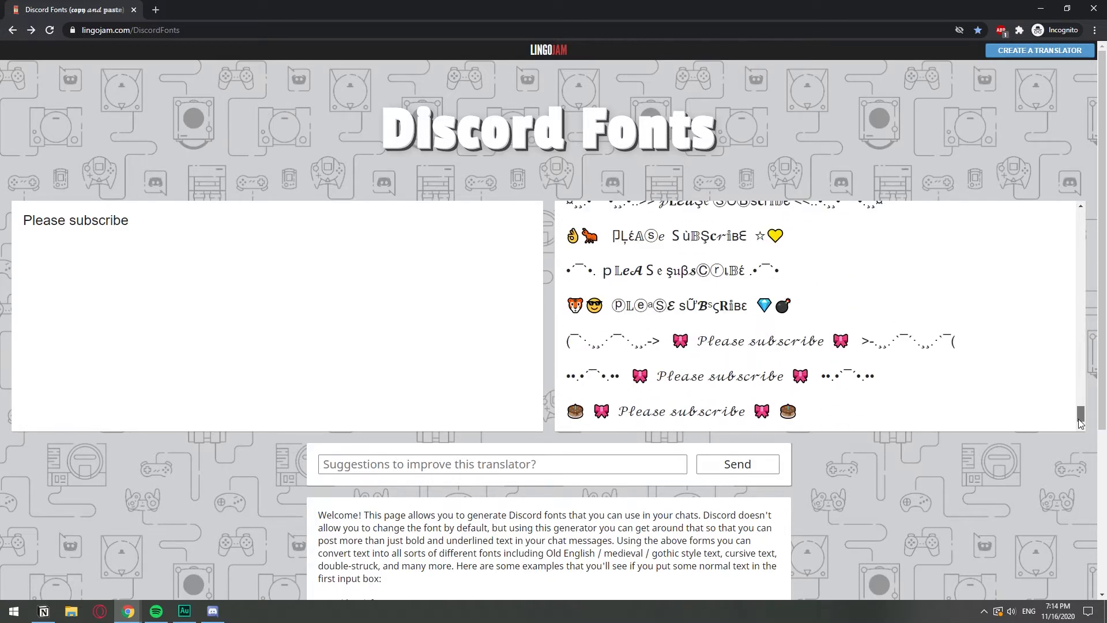
scroll(up, 3)
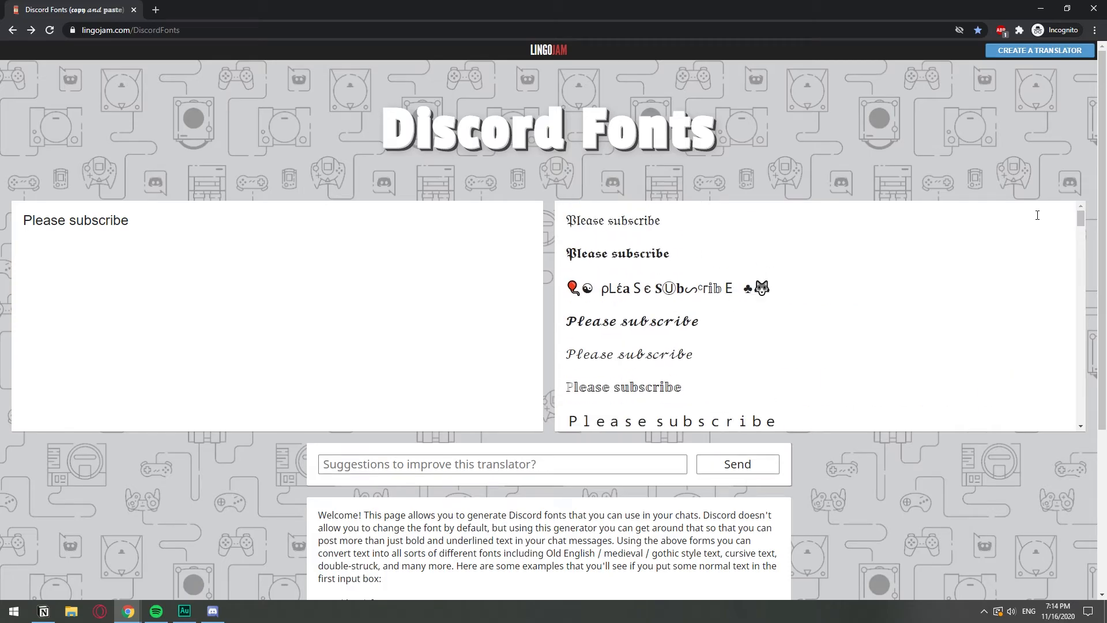
mouse_move(927, 269)
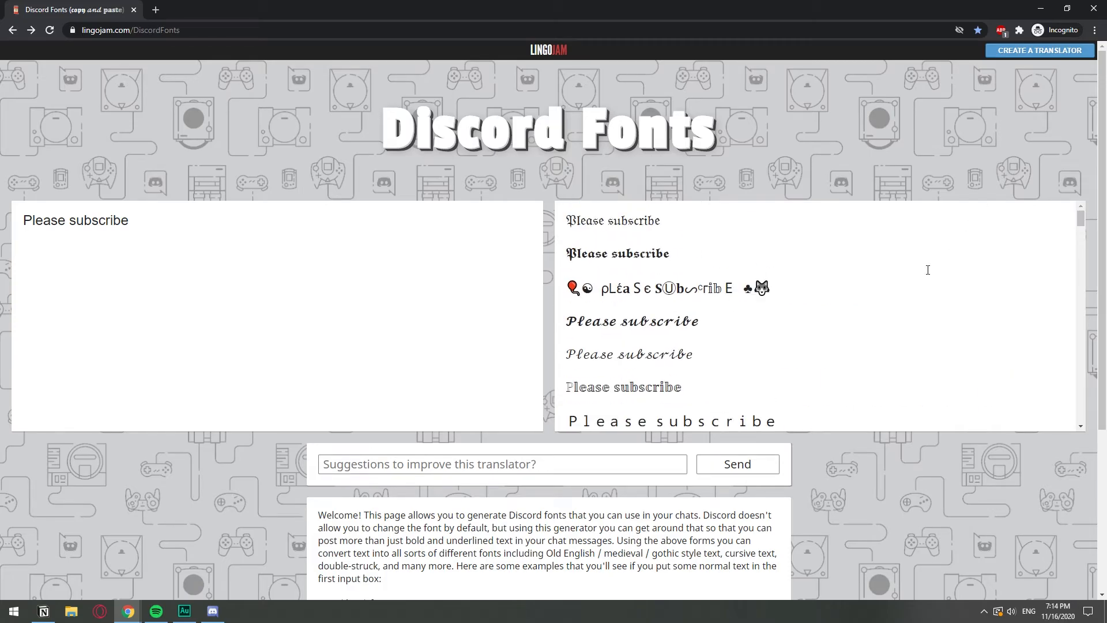